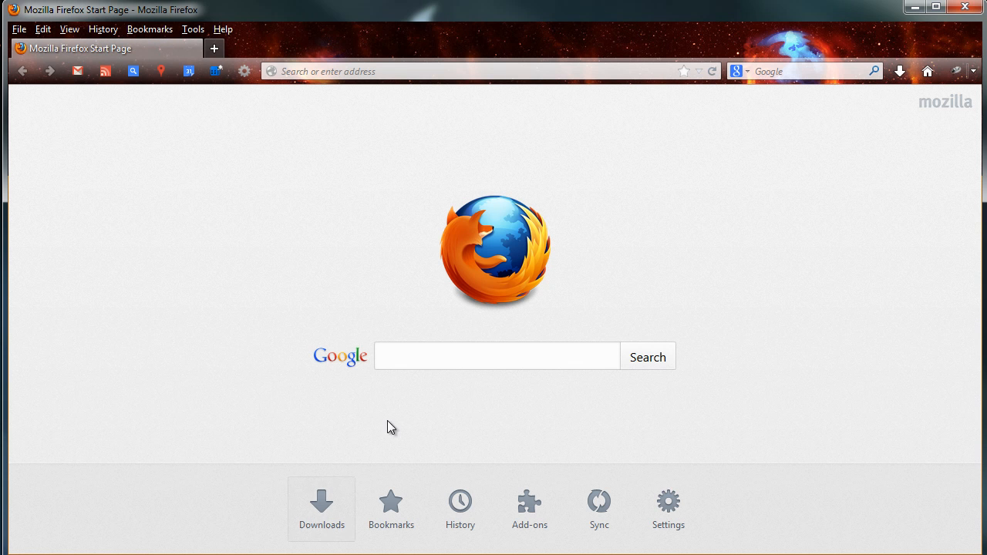
# Step: Search Google for 'login skype' and open the Skype sign-in page
pyautogui.click(496, 355)
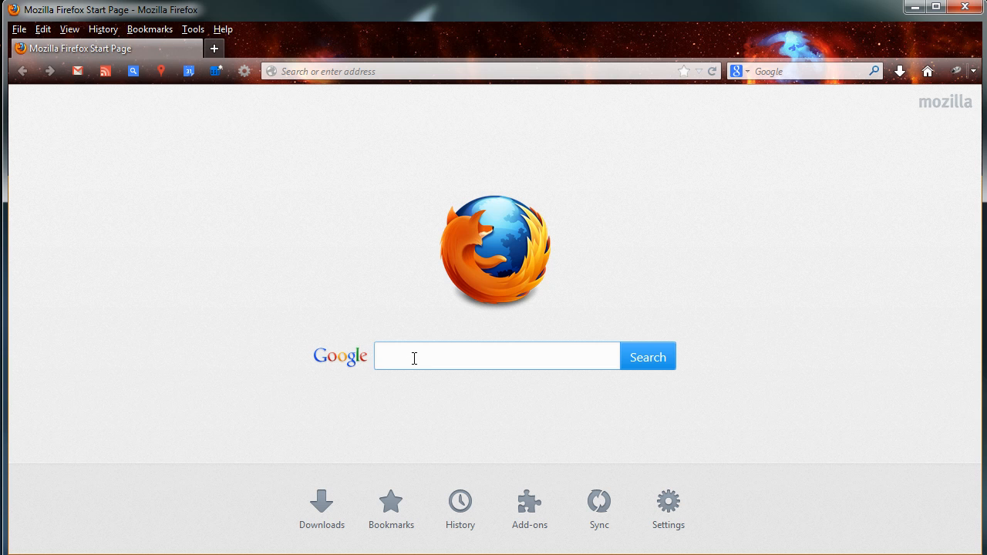
pyautogui.write('login')
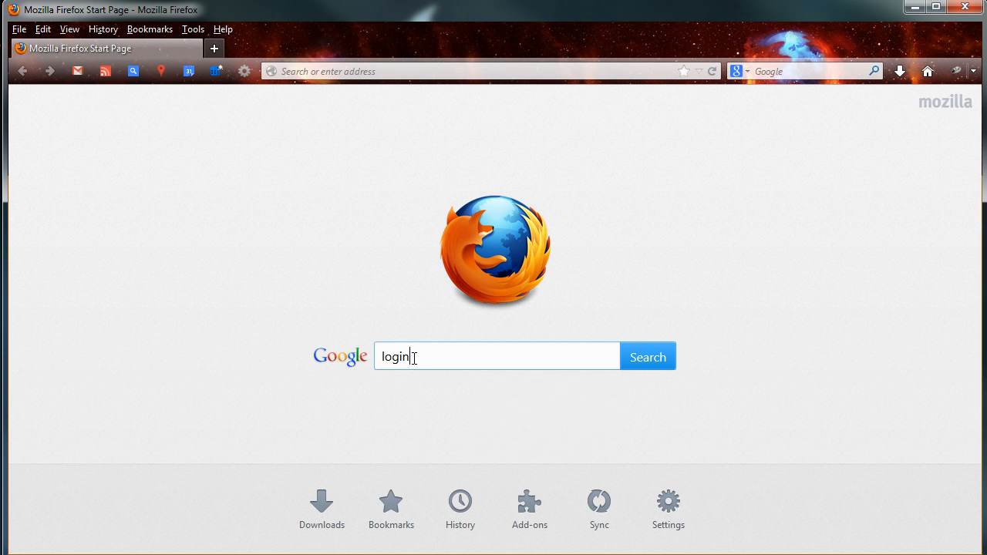
pyautogui.write('skype')
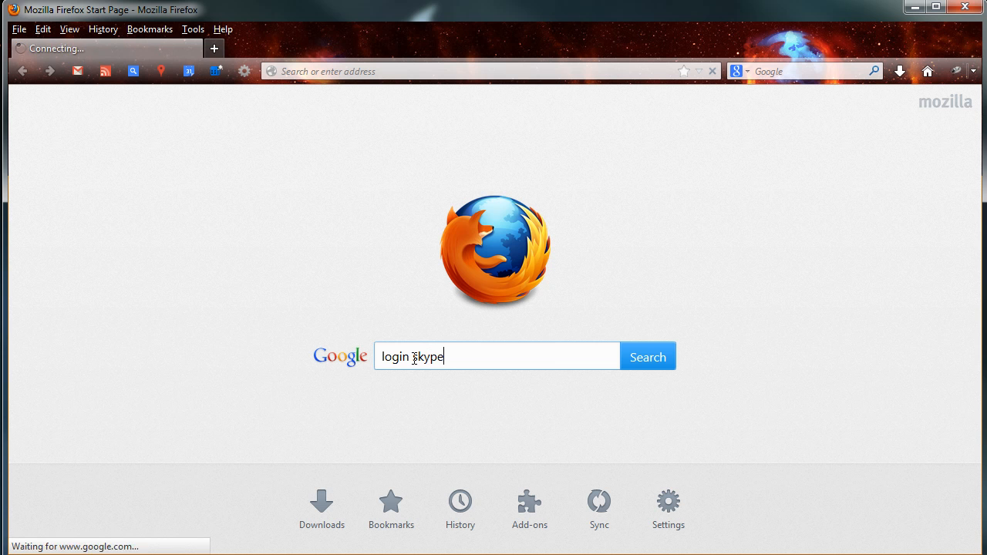
pyautogui.click(647, 356)
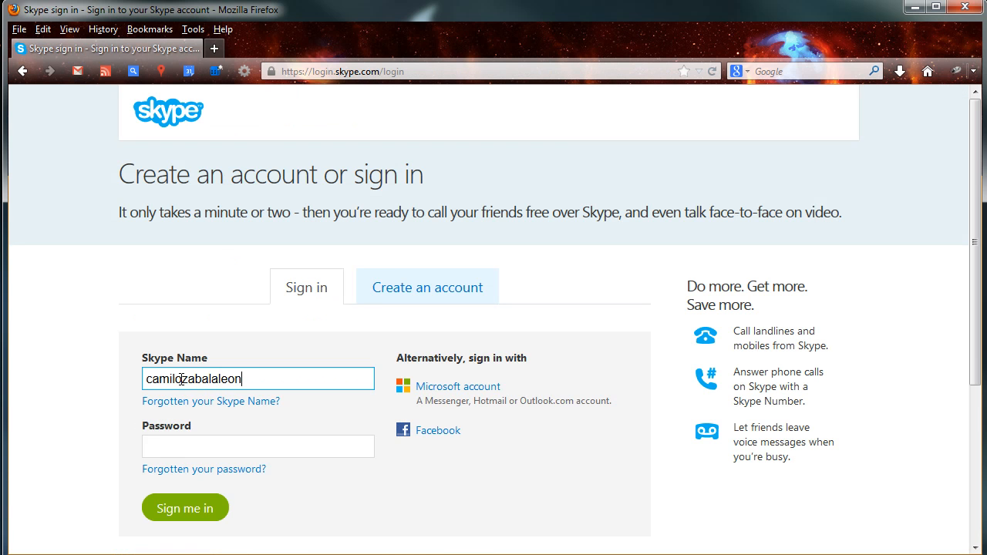
# Step: Sign in with the Skype Name and password, then open Account settings from My account
pyautogui.click(257, 446)
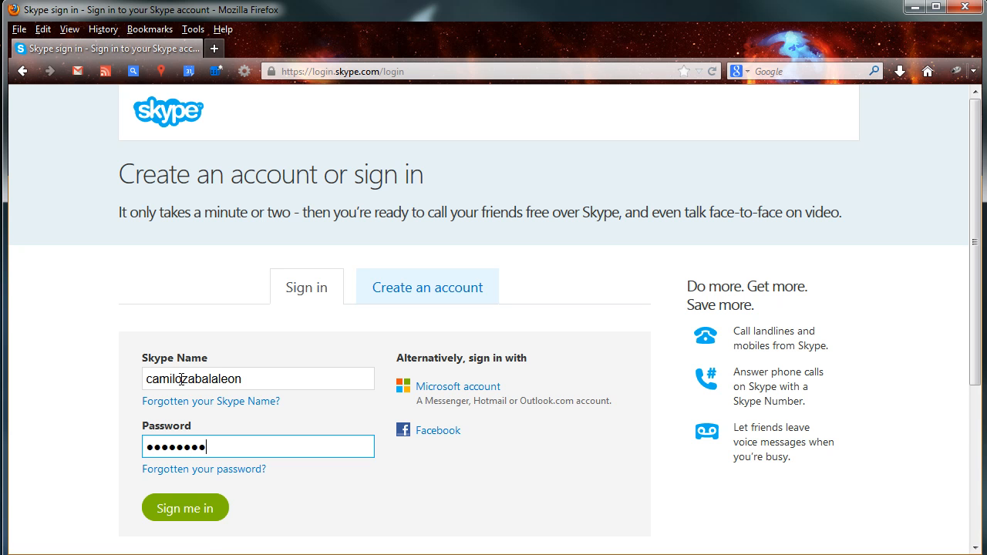
pyautogui.click(185, 507)
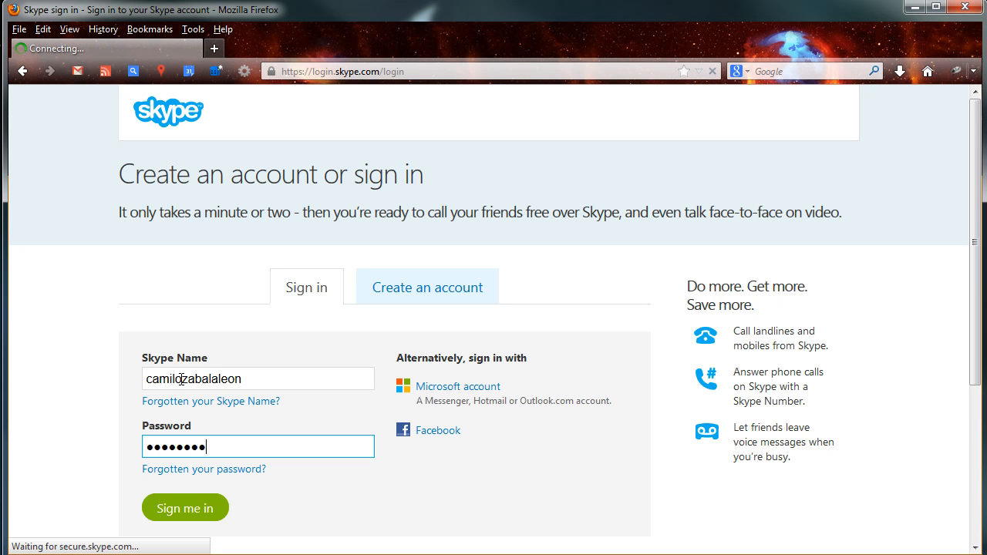
pyautogui.click(185, 508)
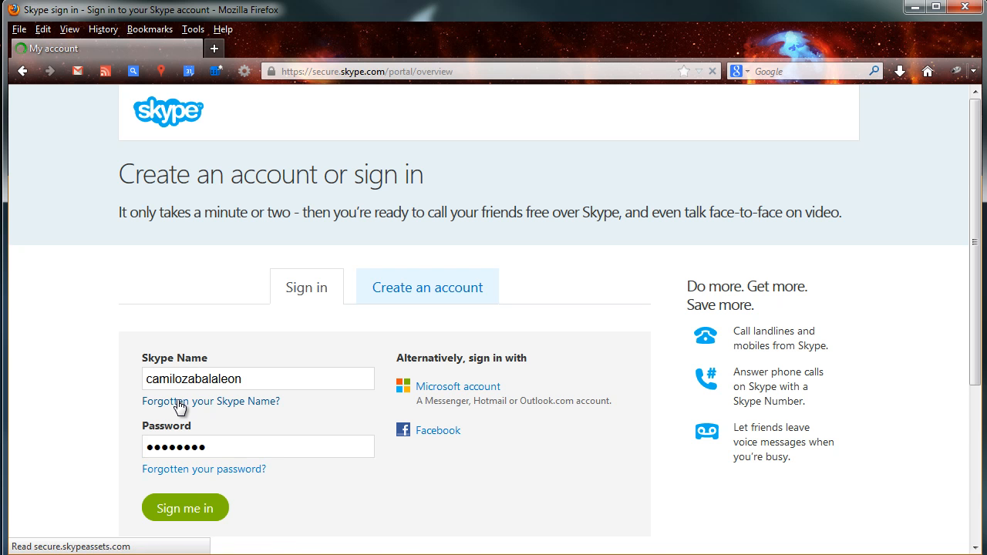
pyautogui.click(185, 507)
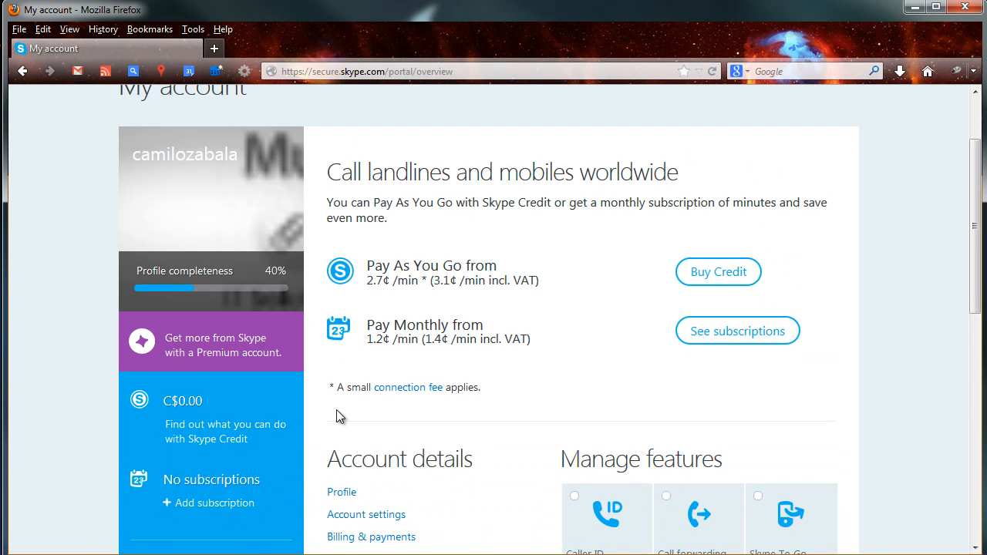
pyautogui.scroll(-3)
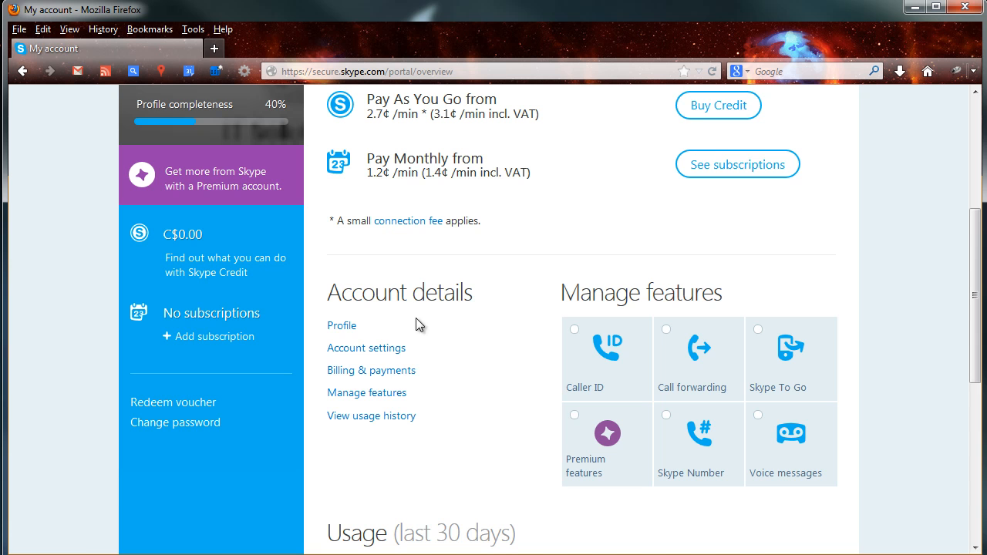
pyautogui.click(365, 348)
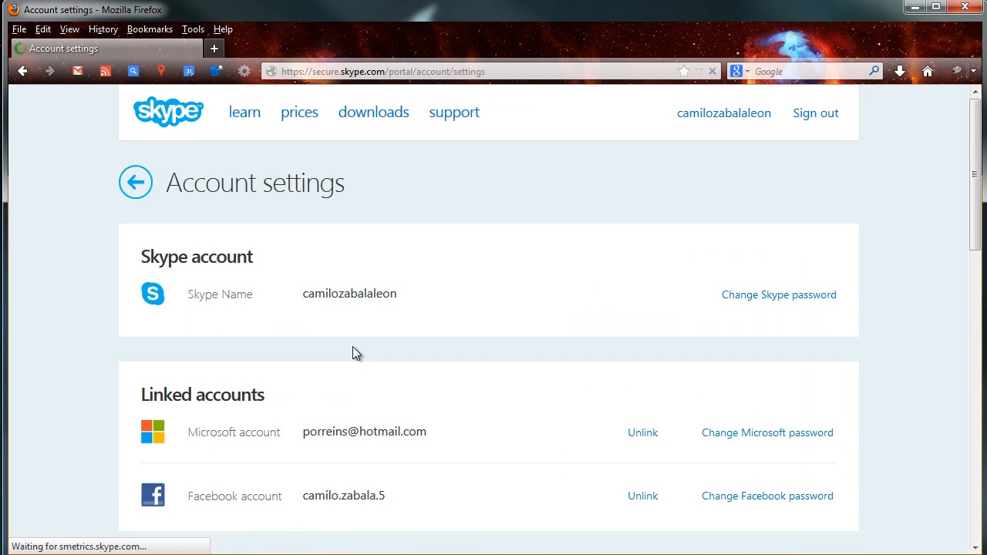
# Step: Scroll to Linked accounts and choose Unlink for the Microsoft account
pyautogui.scroll(-3)
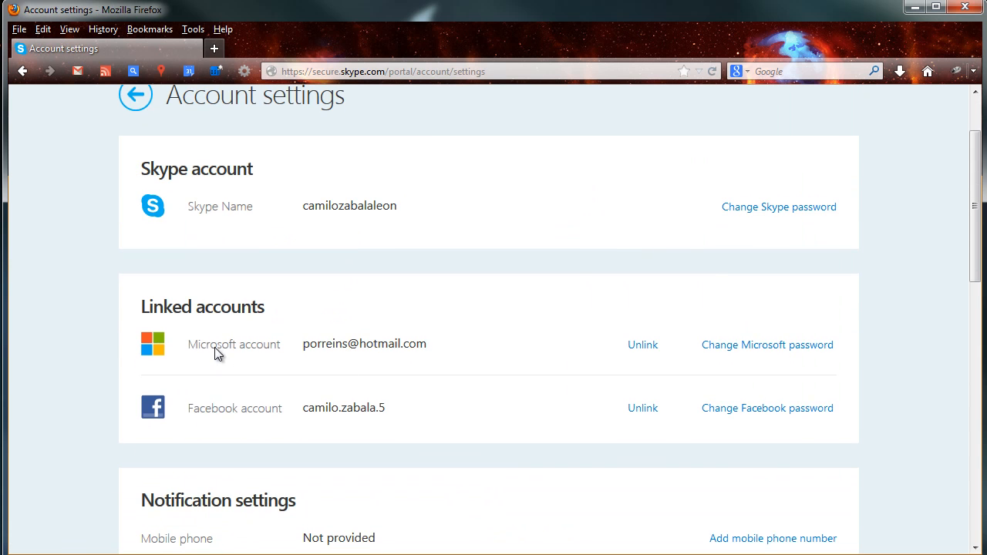
pyautogui.moveTo(220, 417)
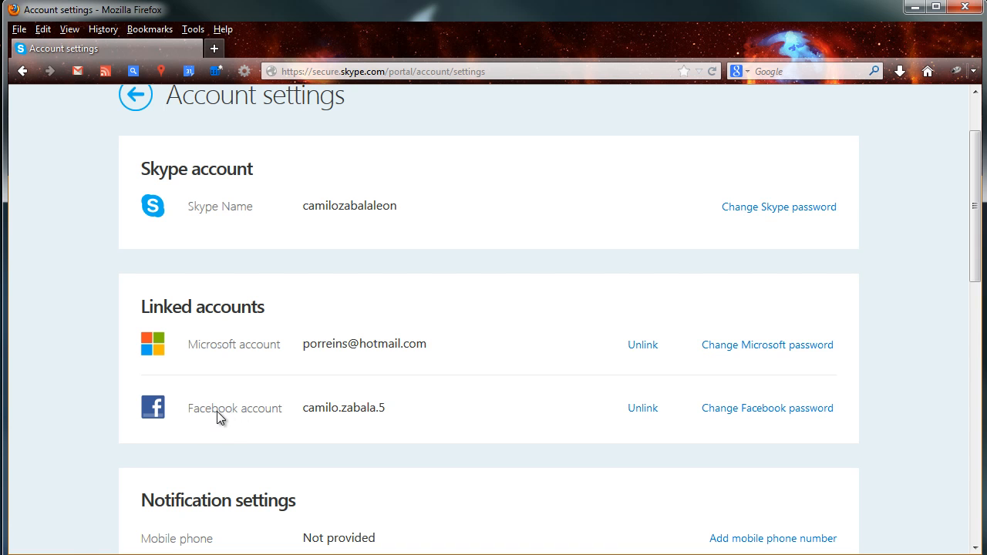
pyautogui.moveTo(642, 347)
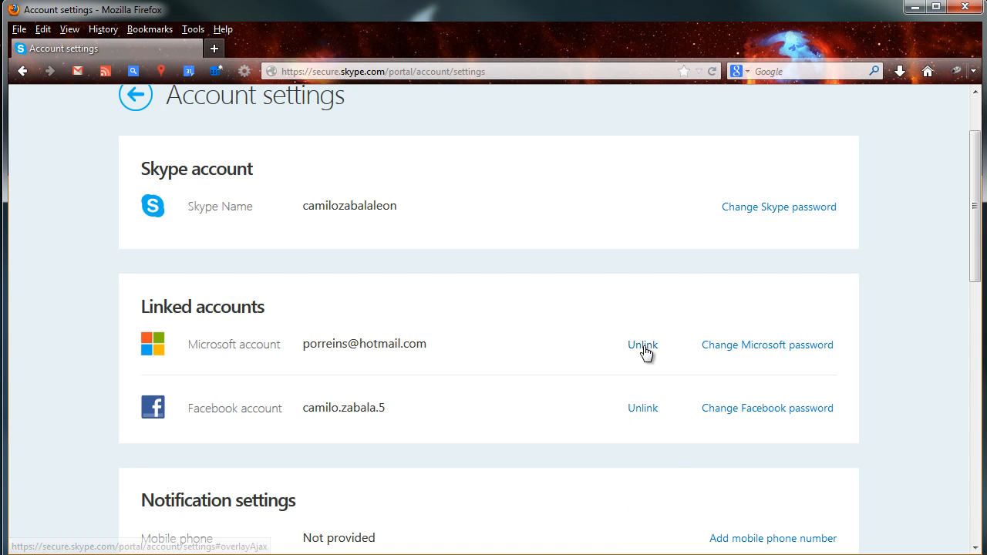
pyautogui.moveTo(643, 344)
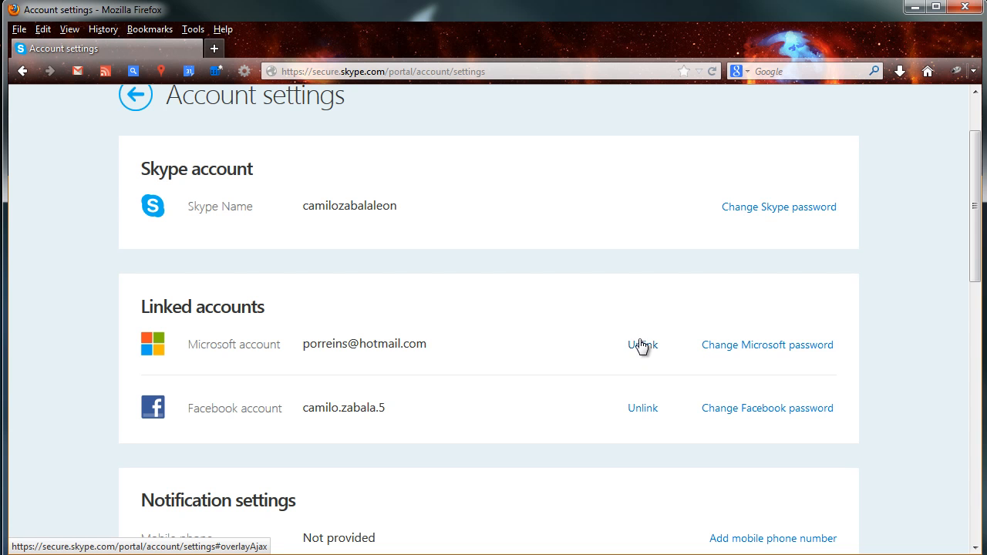
pyautogui.moveTo(643, 355)
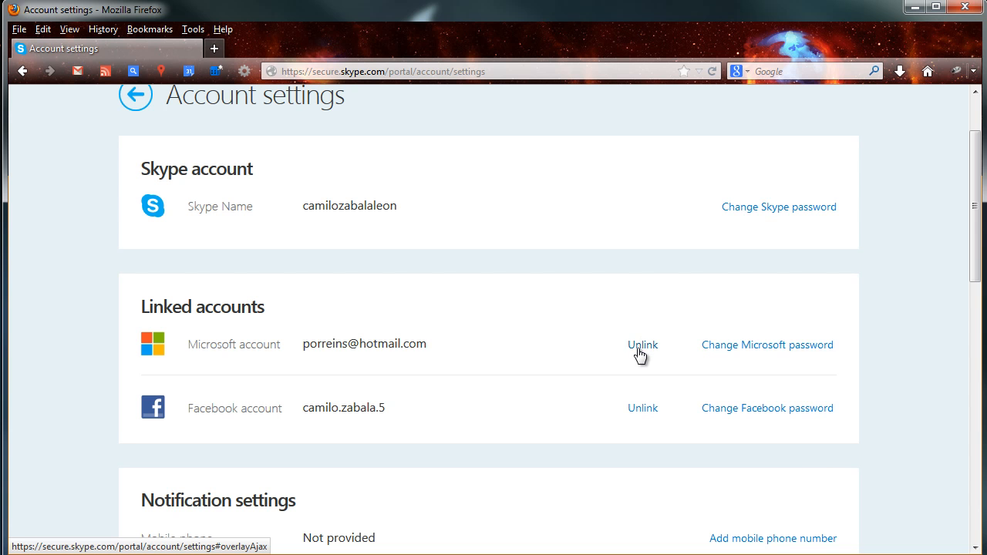
pyautogui.click(642, 345)
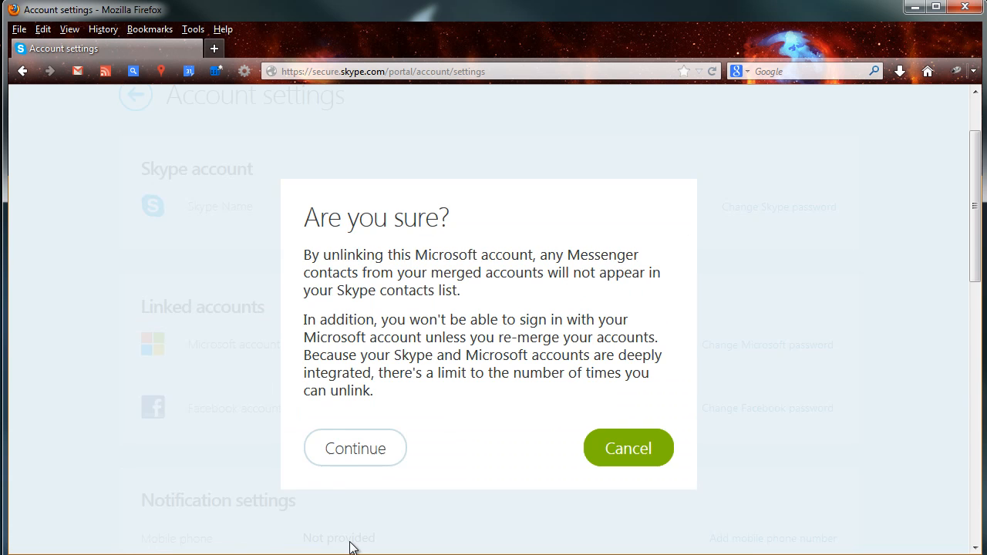
pyautogui.moveTo(563, 298)
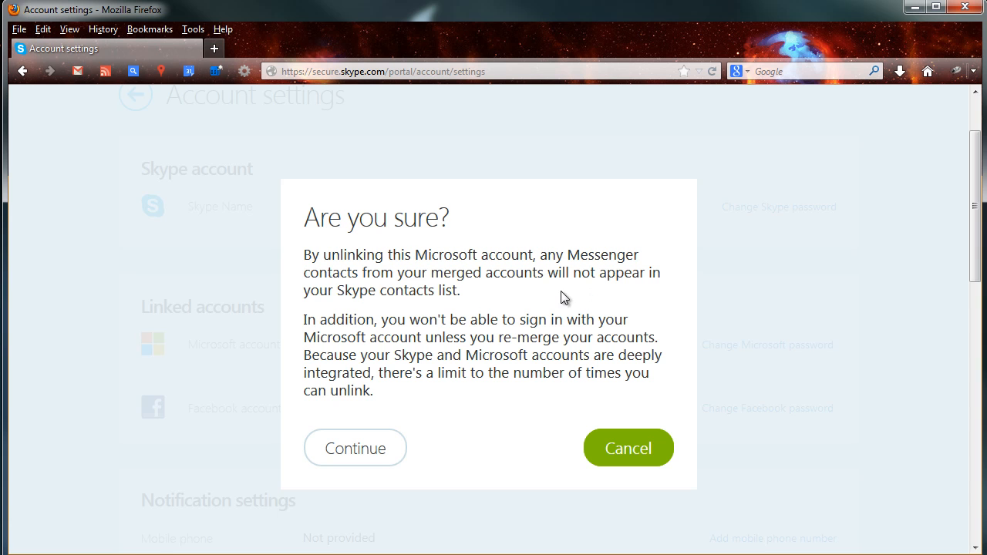
pyautogui.moveTo(347, 437)
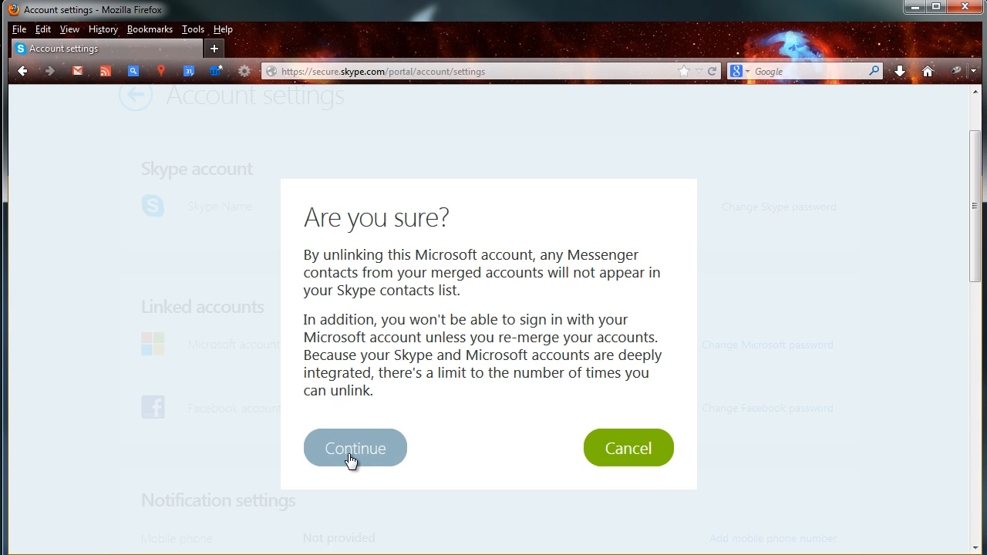
# Step: Confirm with Continue so the Microsoft account shows Not linked
pyautogui.click(355, 448)
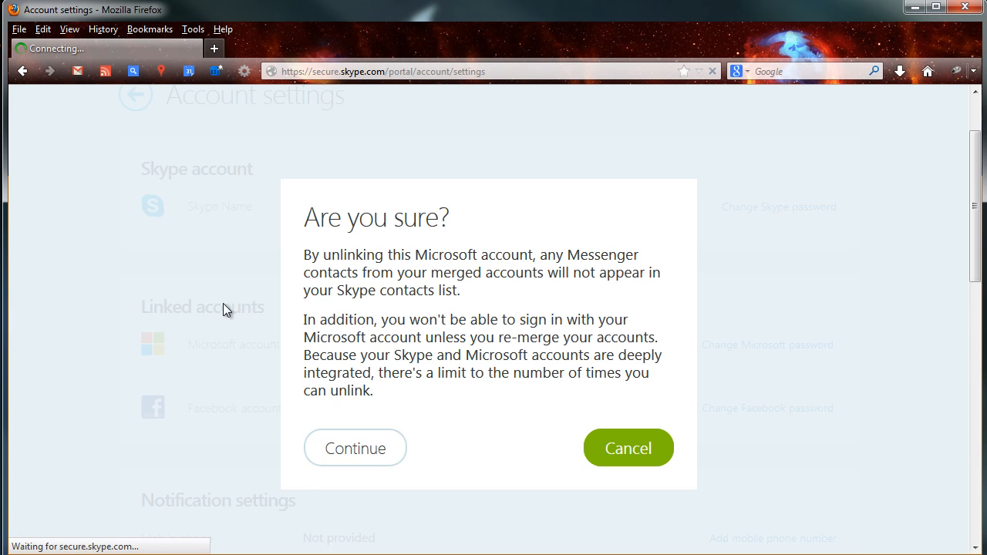
pyautogui.click(354, 448)
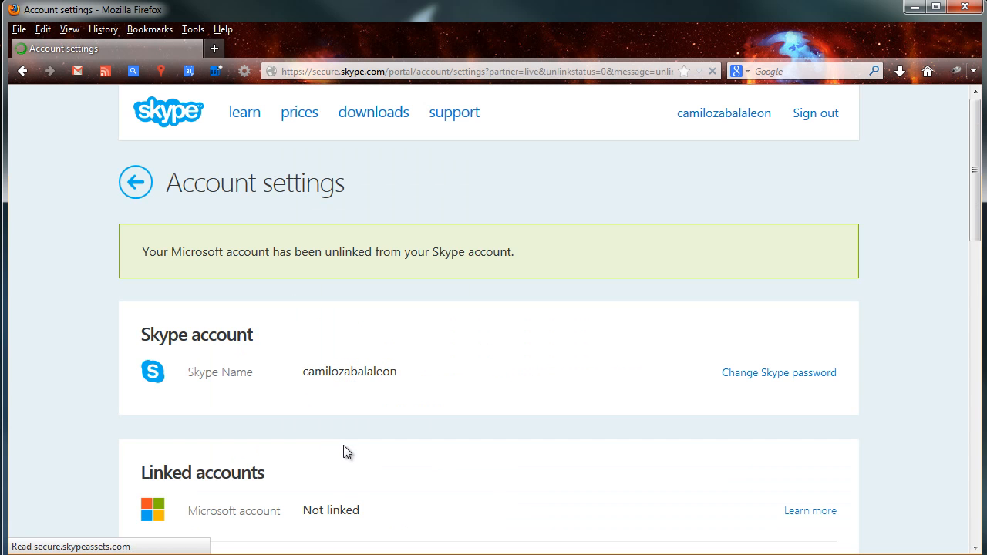
# Step: Unlink the Facebook account and confirm the removal with Continue
pyautogui.scroll(-3)
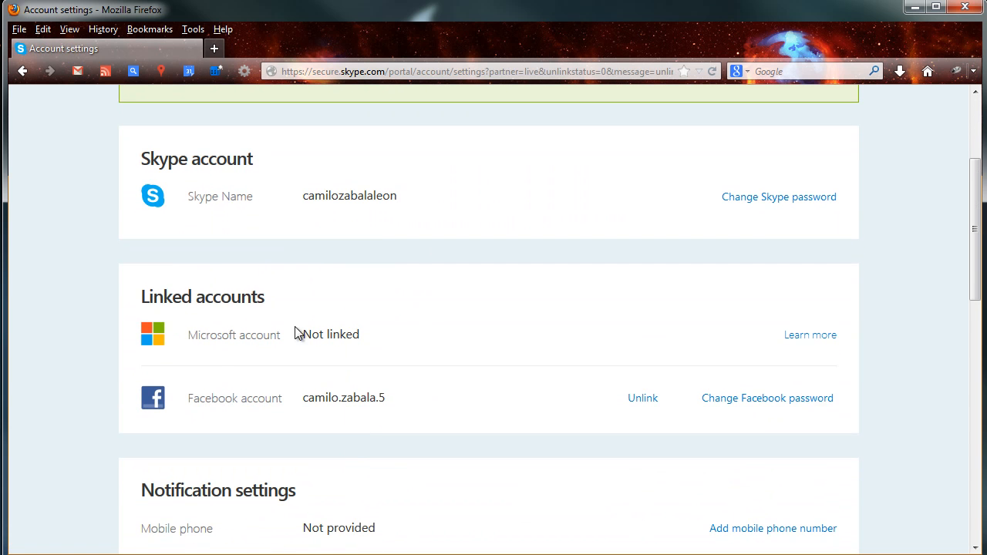
pyautogui.moveTo(643, 399)
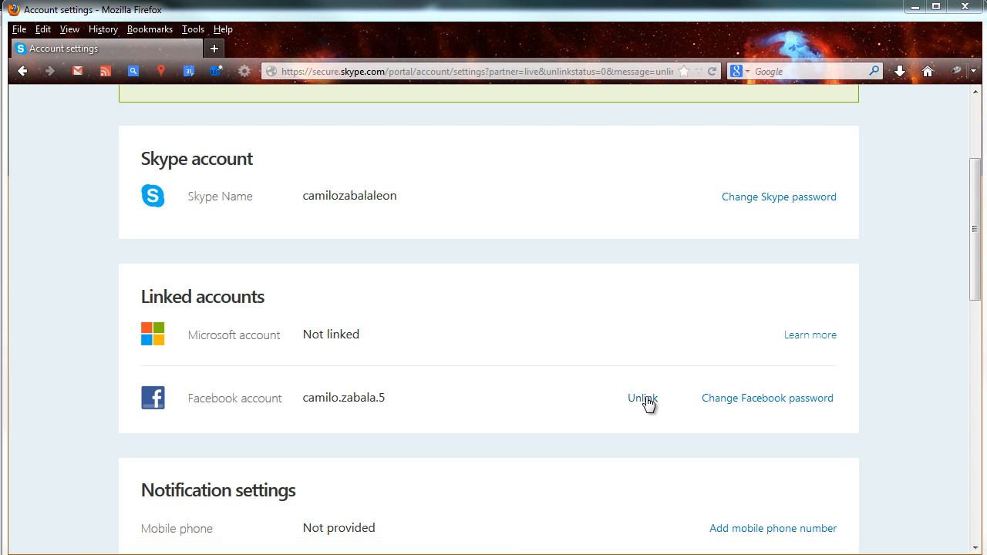
pyautogui.click(643, 398)
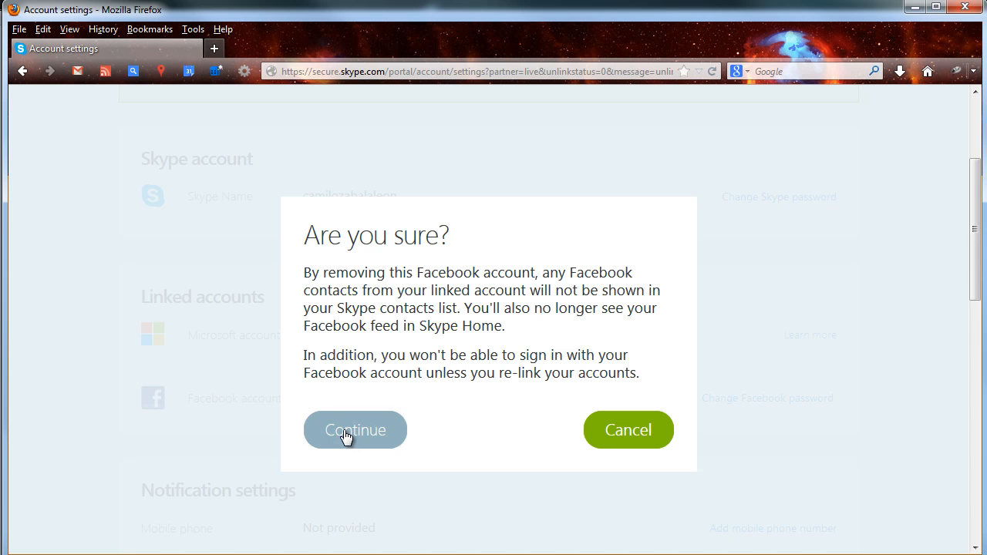
pyautogui.click(355, 429)
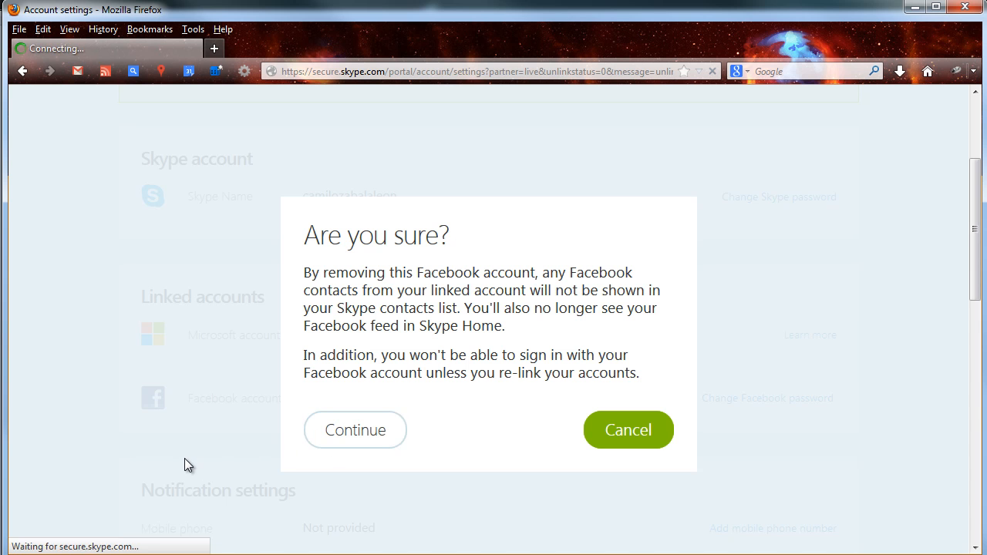
pyautogui.click(355, 430)
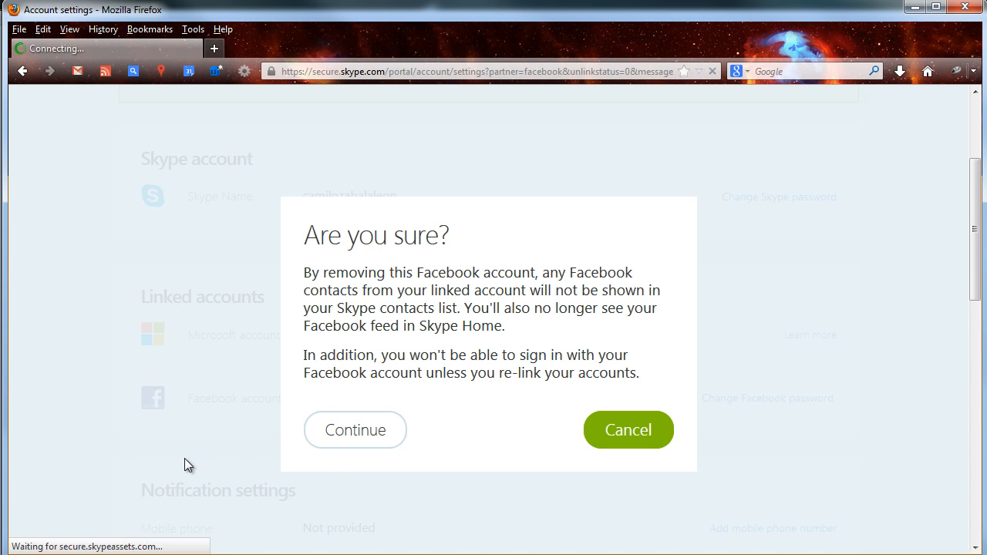
pyautogui.click(355, 429)
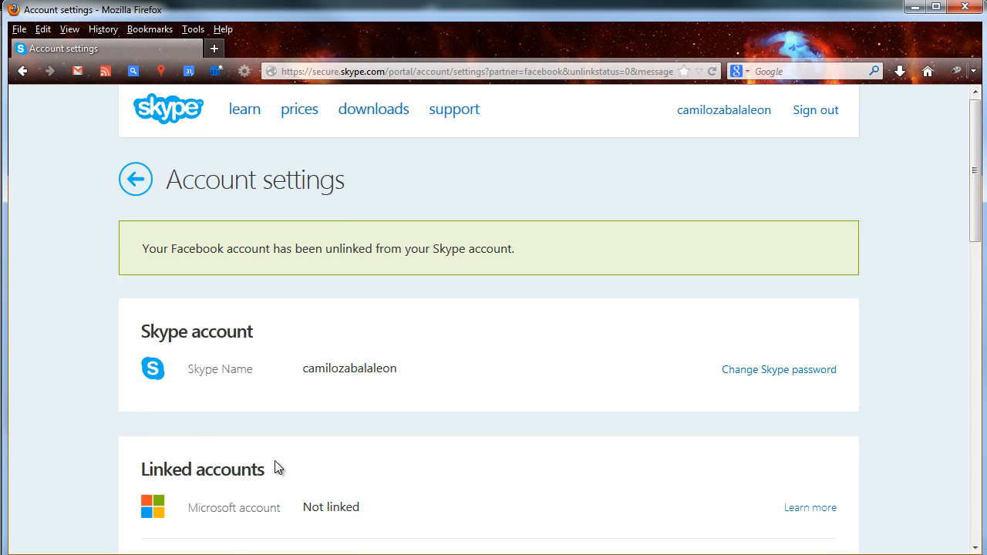
pyautogui.scroll(-3)
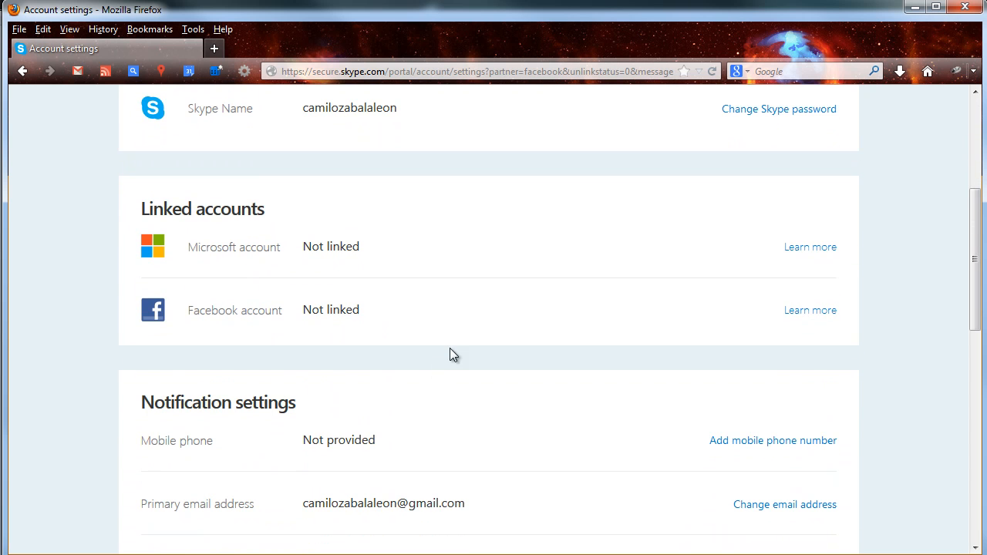
pyautogui.moveTo(255, 243)
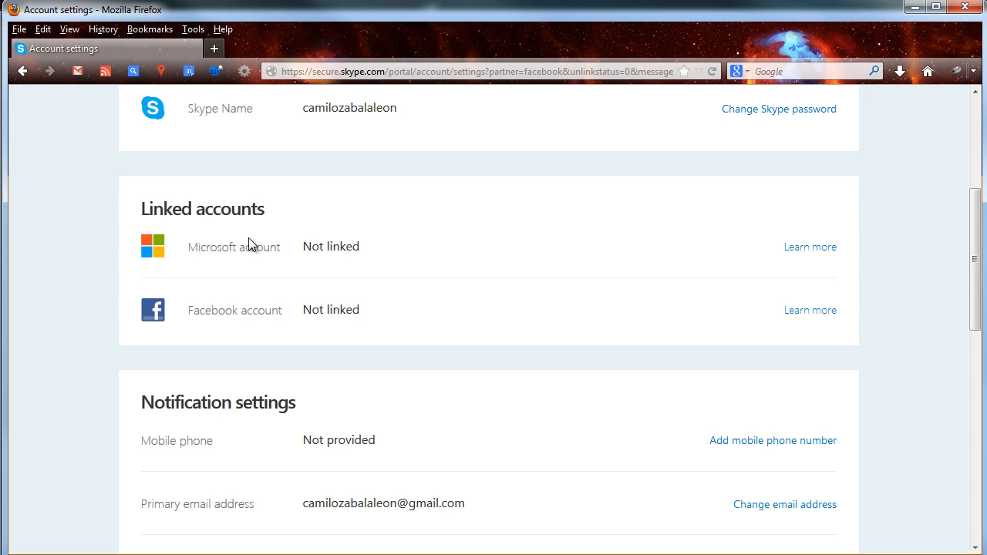
pyautogui.moveTo(486, 335)
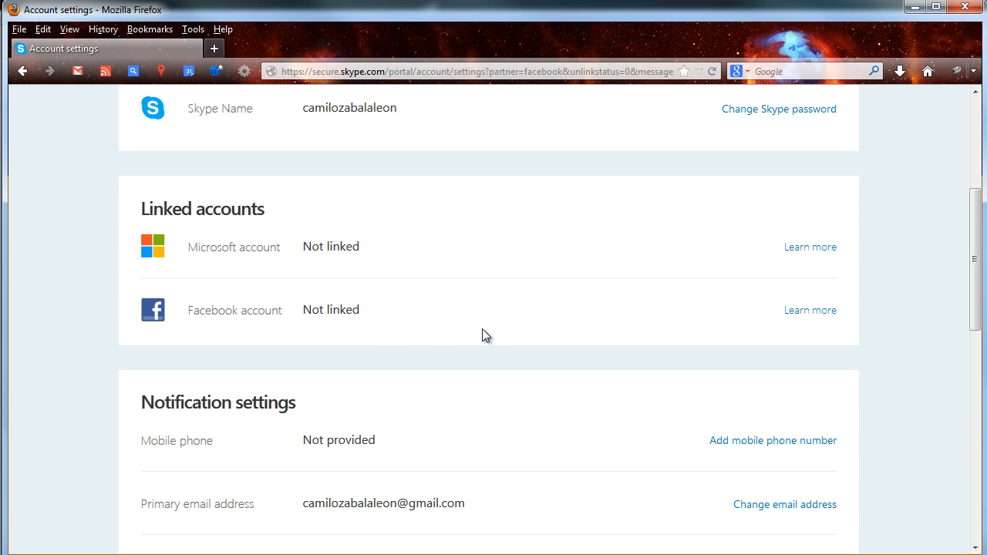
pyautogui.scroll(3)
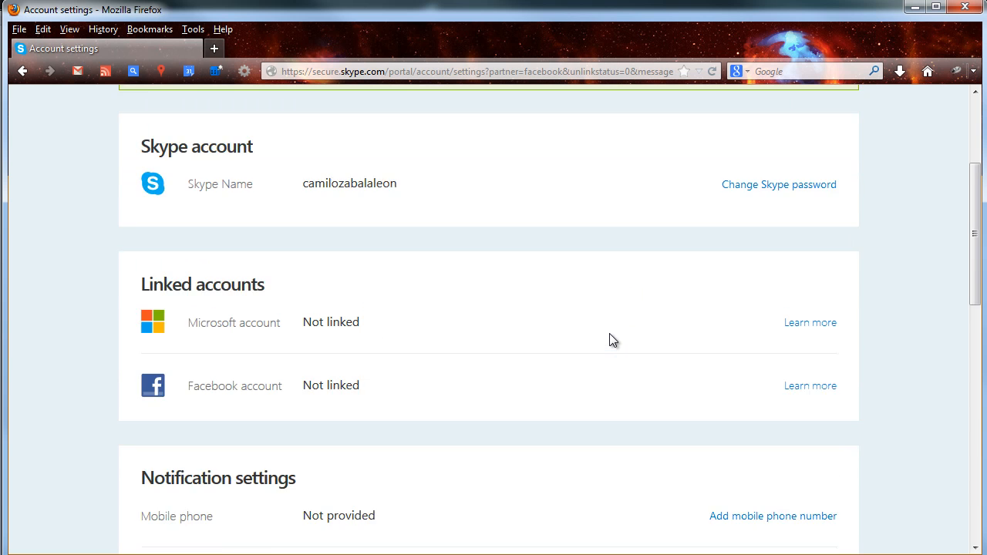
pyautogui.scroll(3)
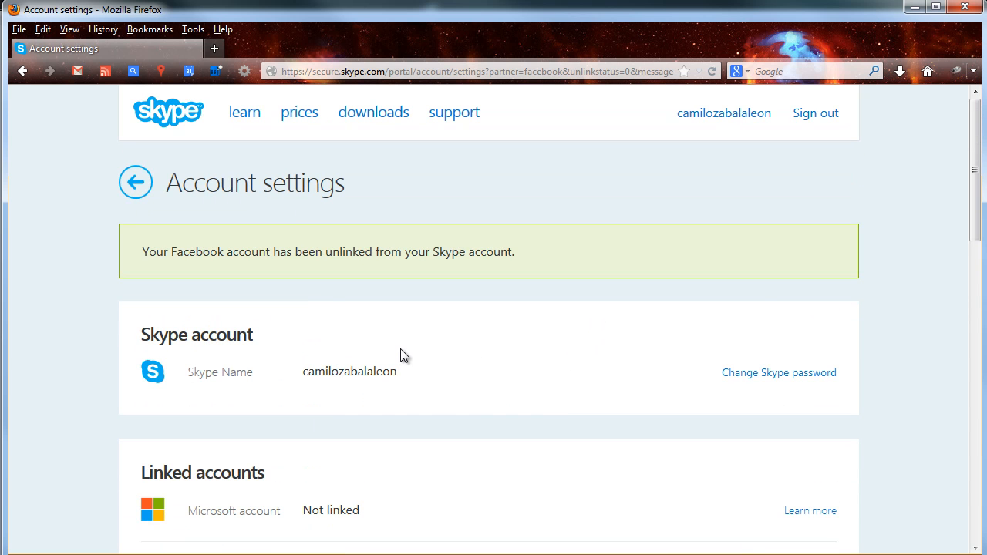